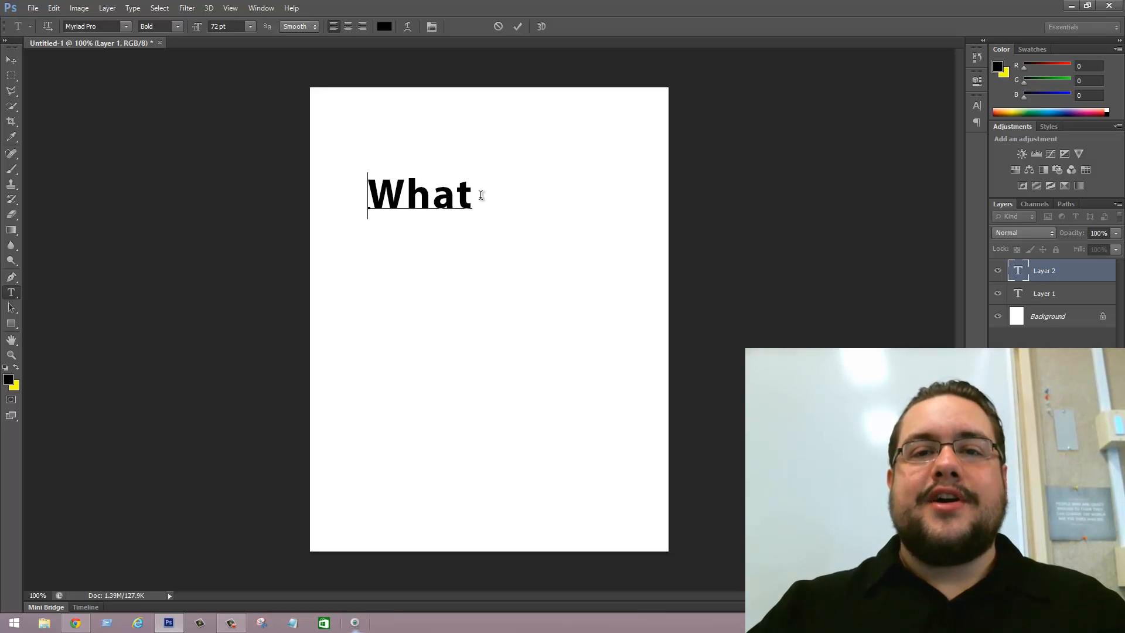
Delete the typed word 'What' from the text layer, leaving the page blank
key(backspace)
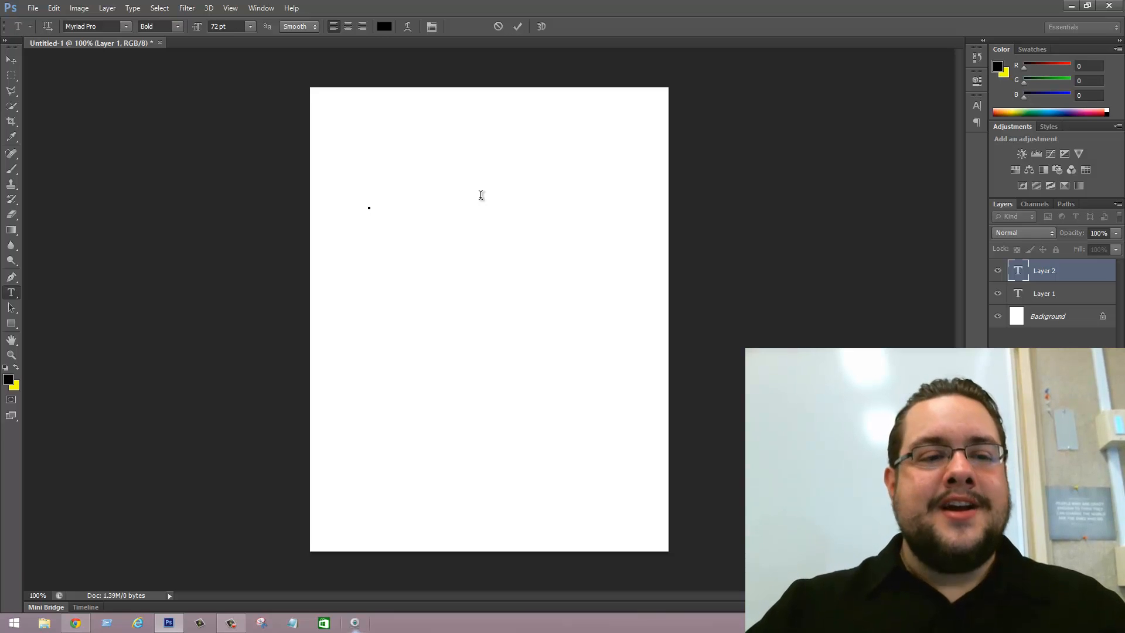
Type 'What' then '?' twice on the page; the question mark fails to appear at the end
click(370, 194)
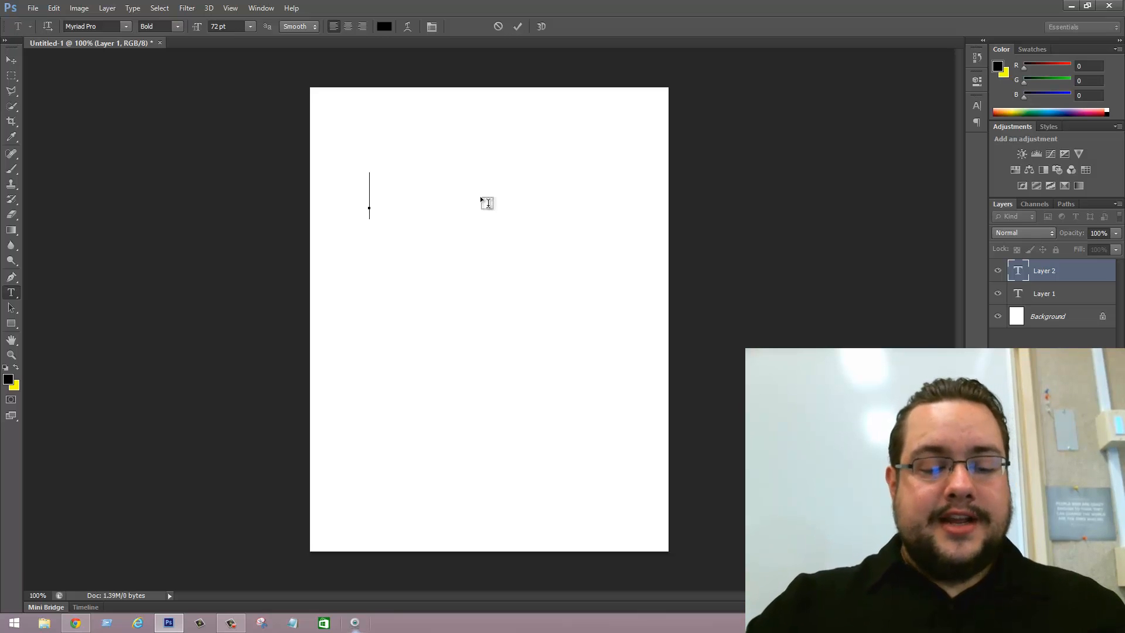
text(What)
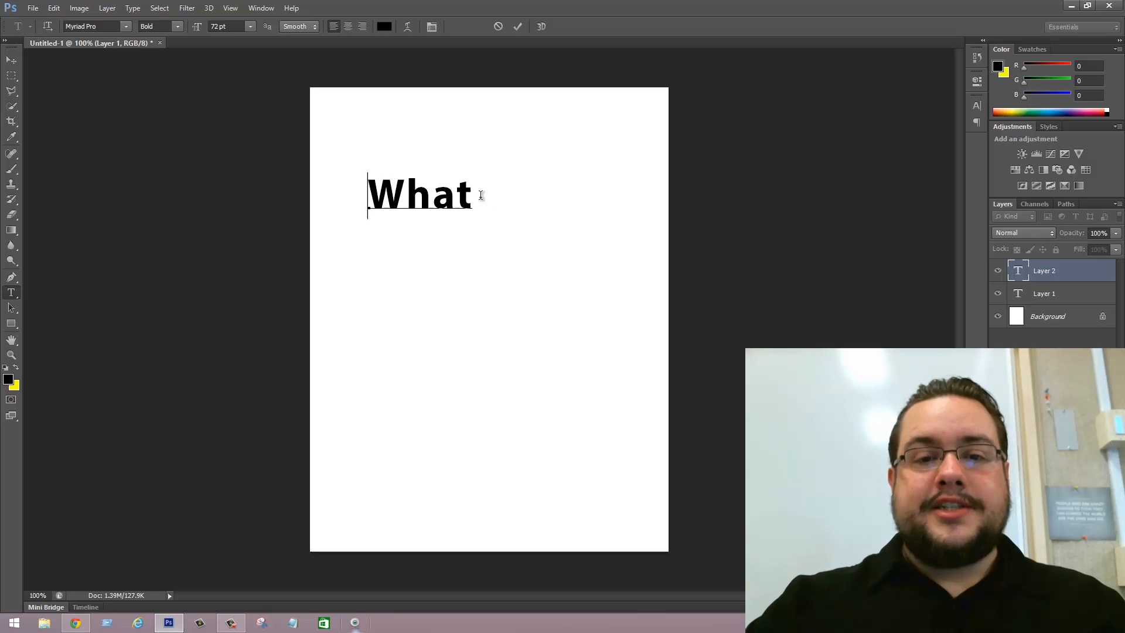
text(?)
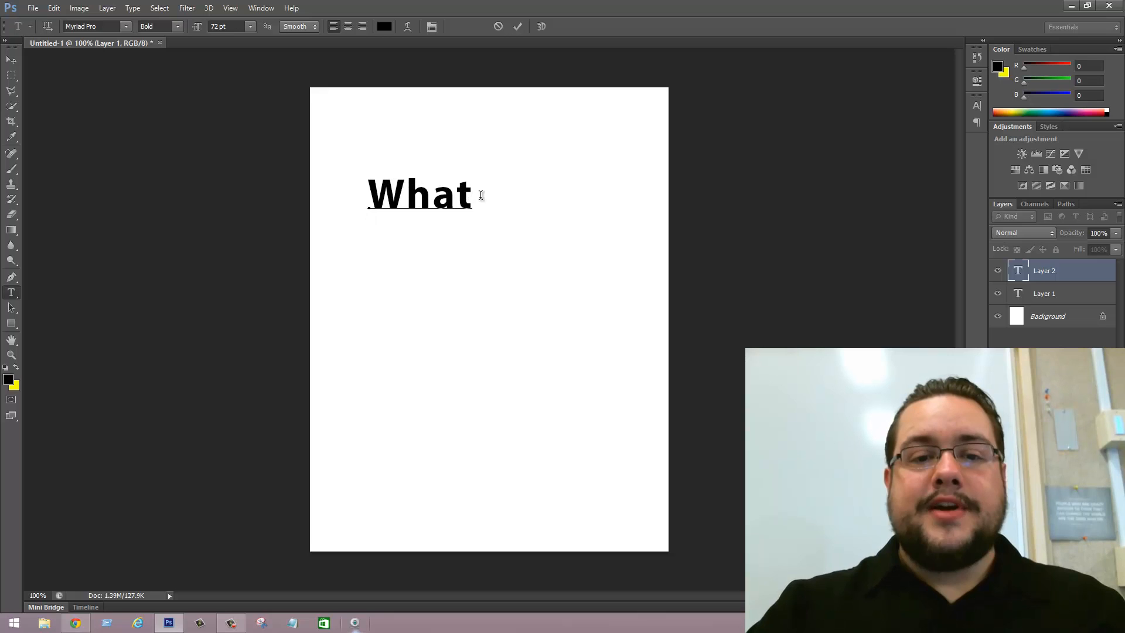
text(?)
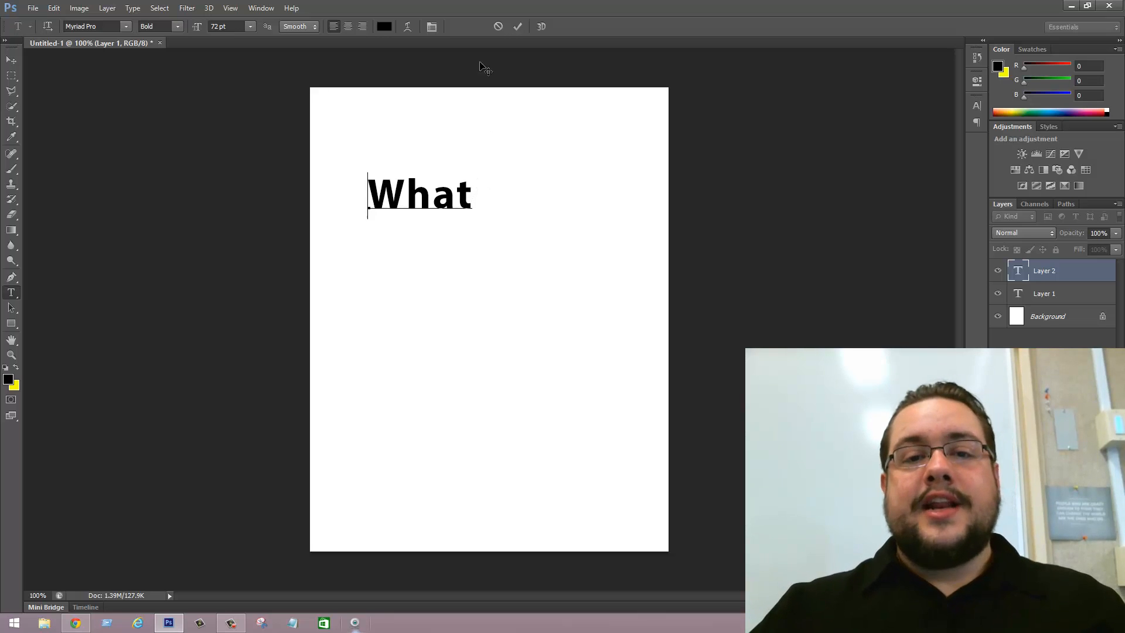
mouse_move(487, 58)
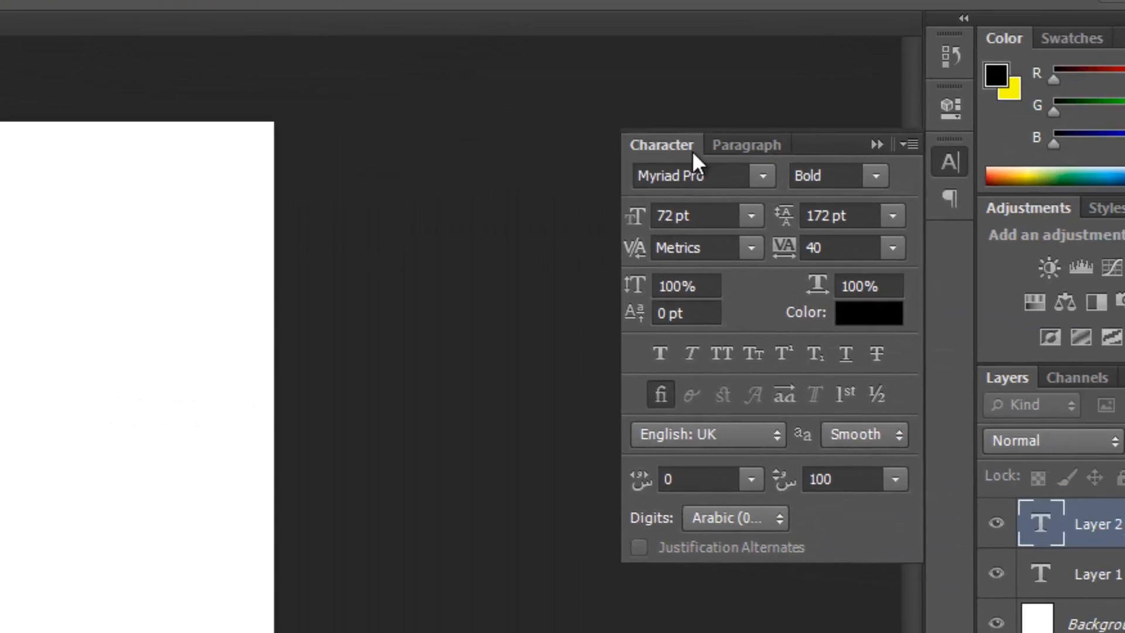
Show the Paragraph settings so the text direction can be set left-to-right
click(746, 144)
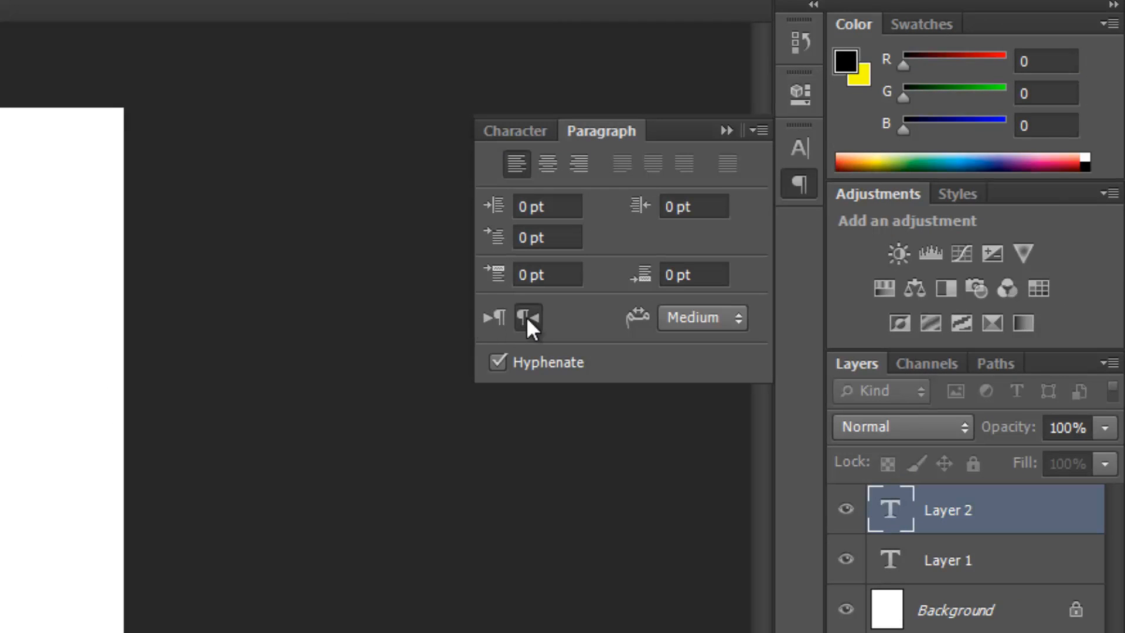
mouse_move(494, 318)
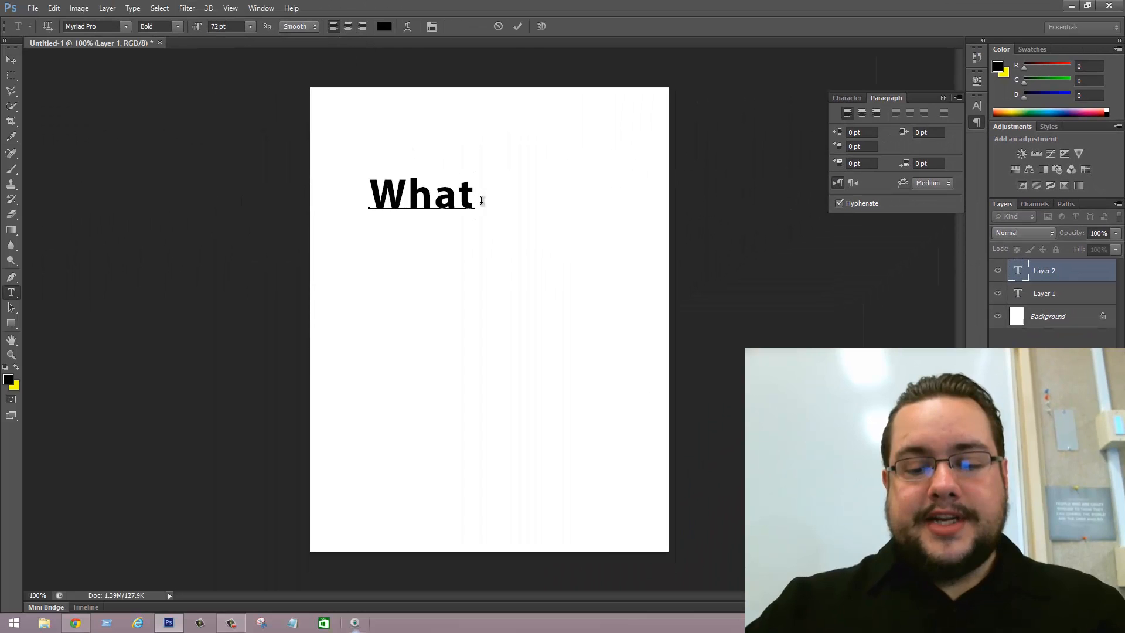
Add '?' at the end so the page reads 'What?' in bold 72 pt
text(?)
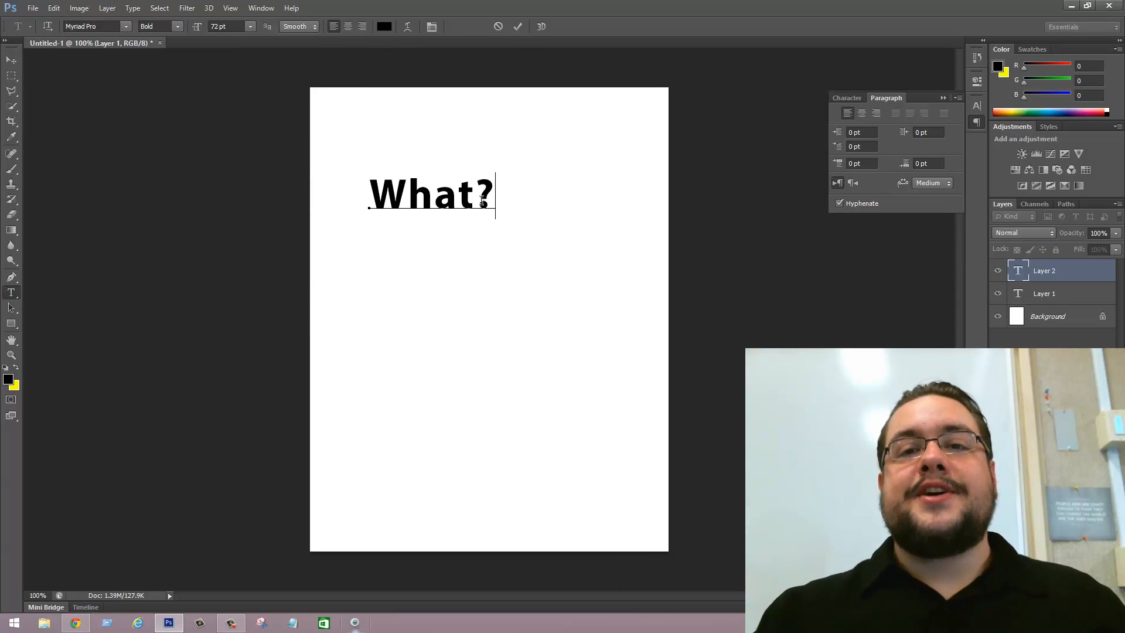